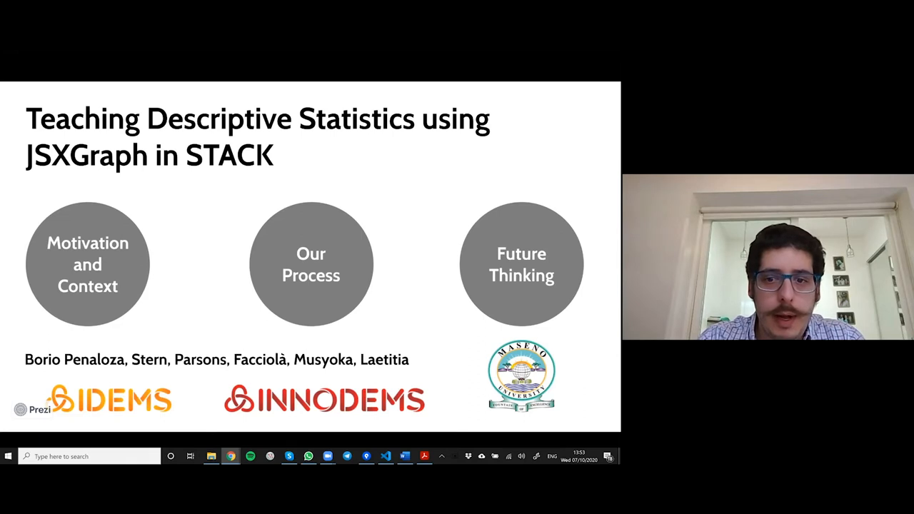
mouse_move(407, 220)
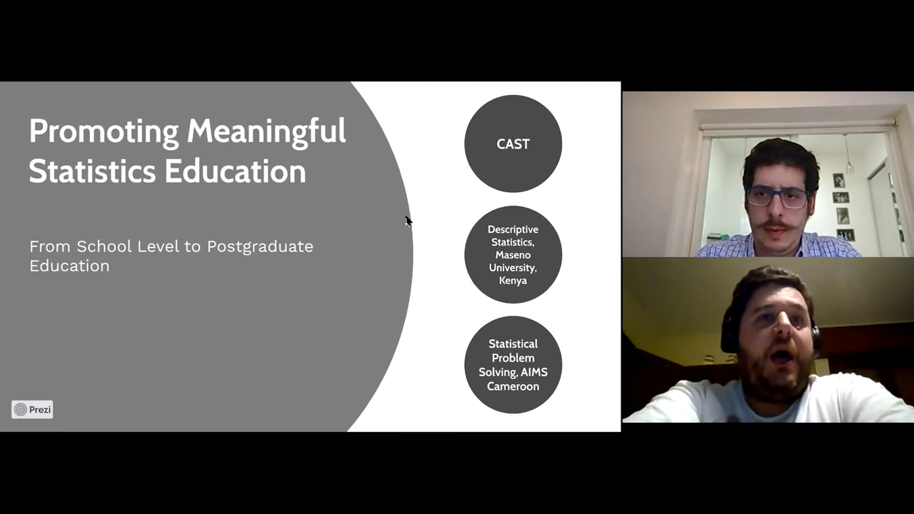
left_click(512, 143)
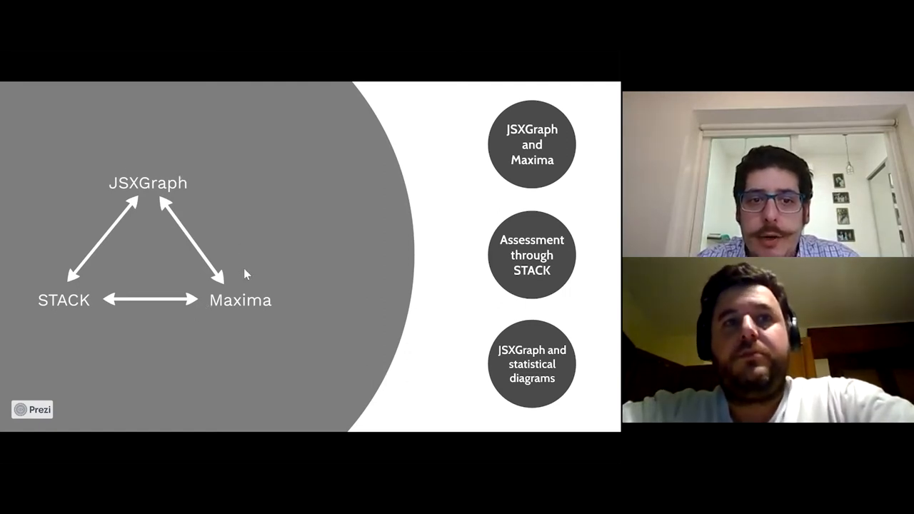
mouse_move(194, 182)
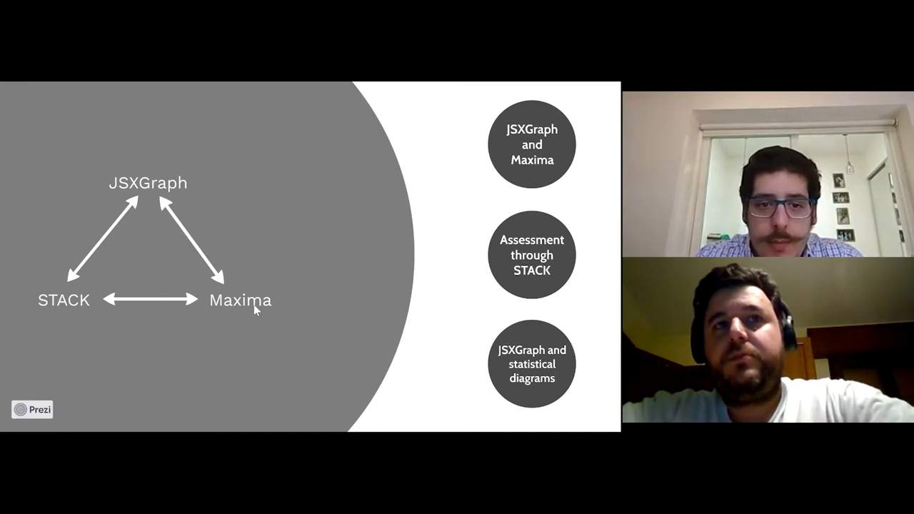
mouse_move(198, 209)
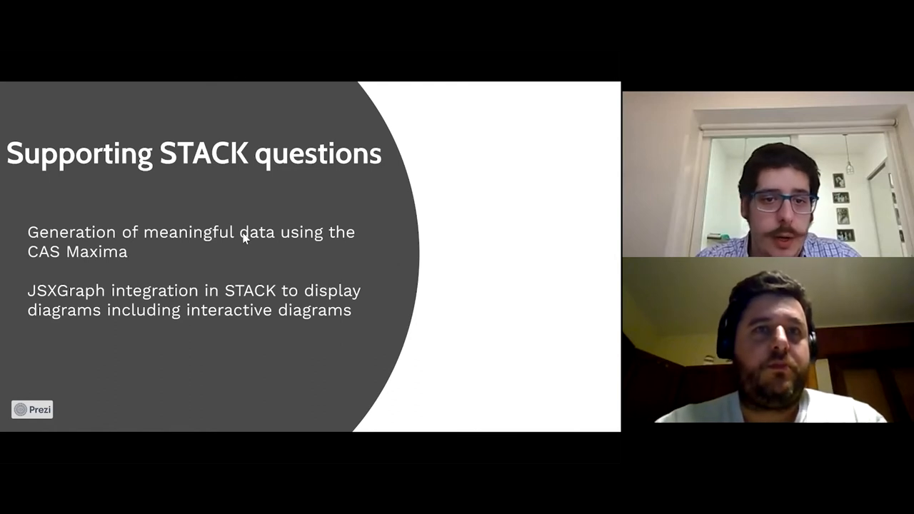
mouse_move(163, 267)
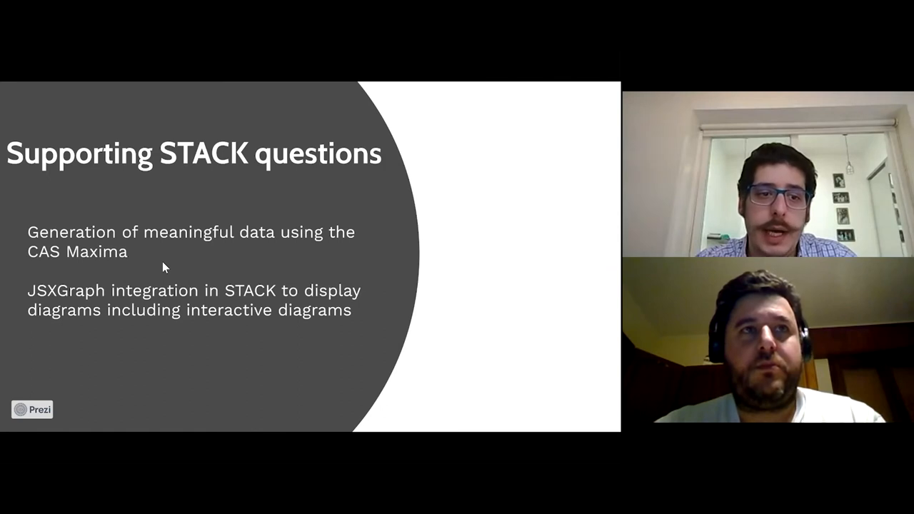
mouse_move(201, 241)
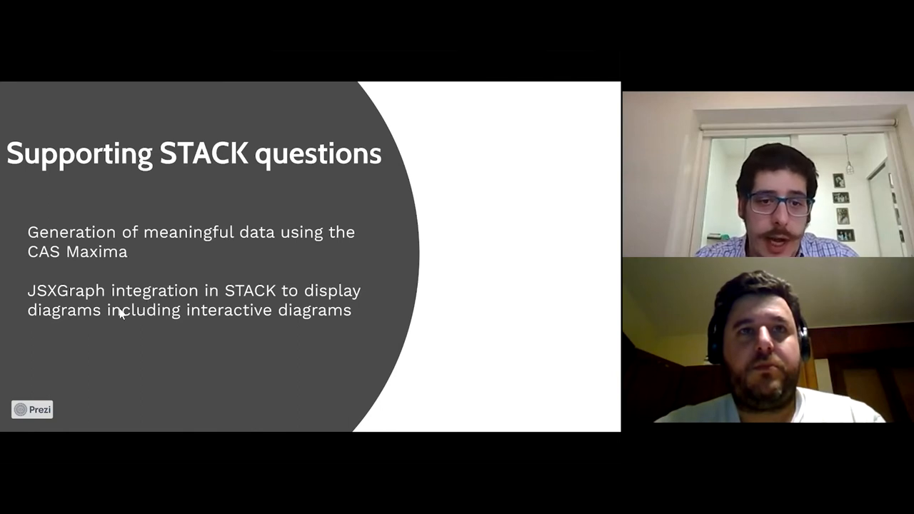
mouse_move(326, 327)
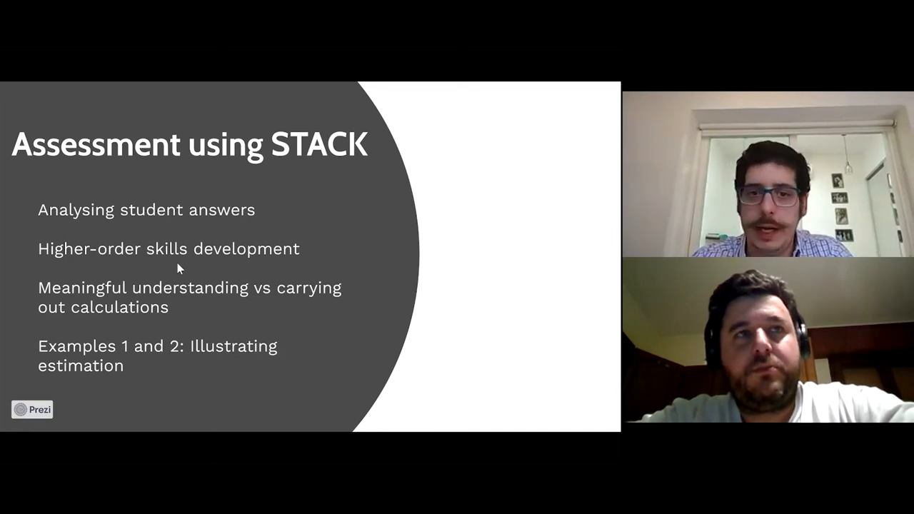
Switch to the Moodle course, open the Demonstration Quiz and continue the last preview attempt.
key("alt+tab")
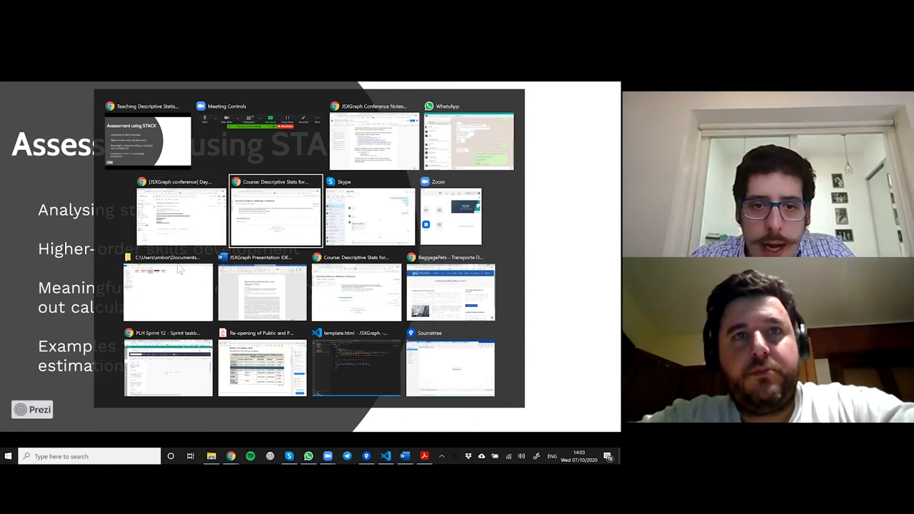
left_click(275, 211)
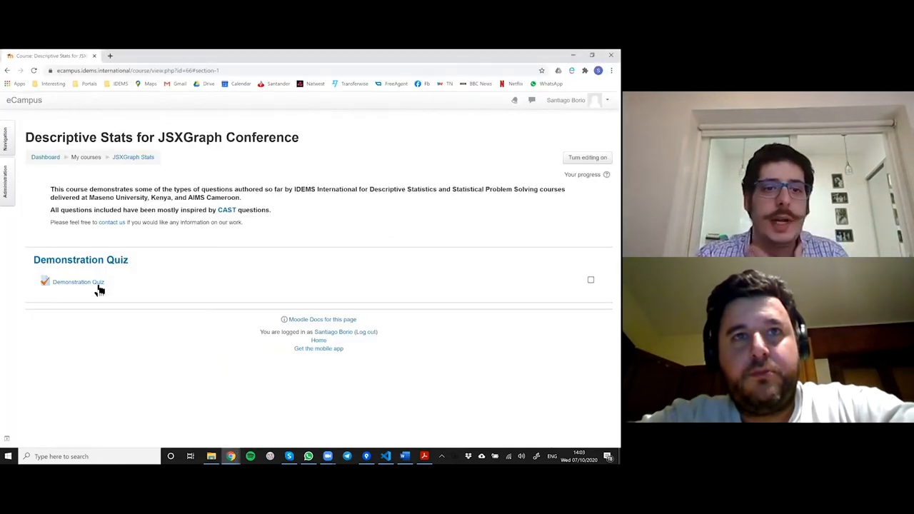
mouse_move(78, 282)
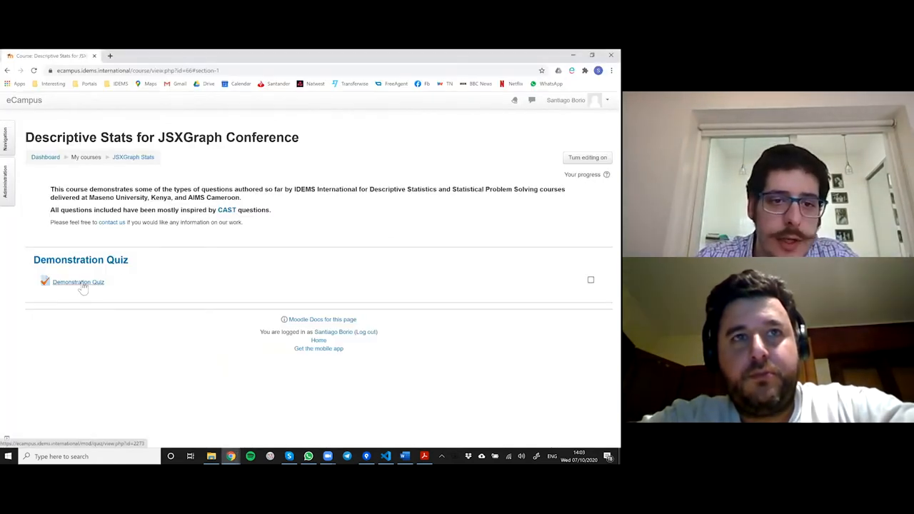
left_click(78, 282)
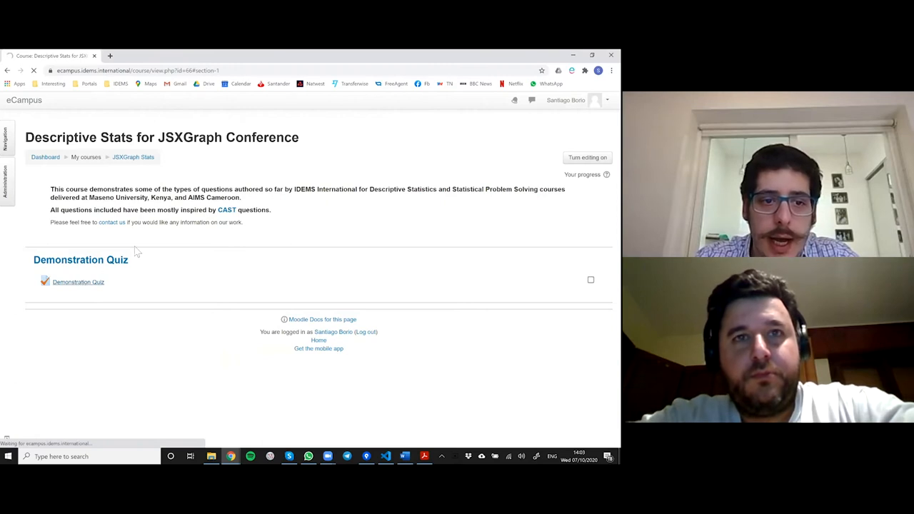
left_click(77, 282)
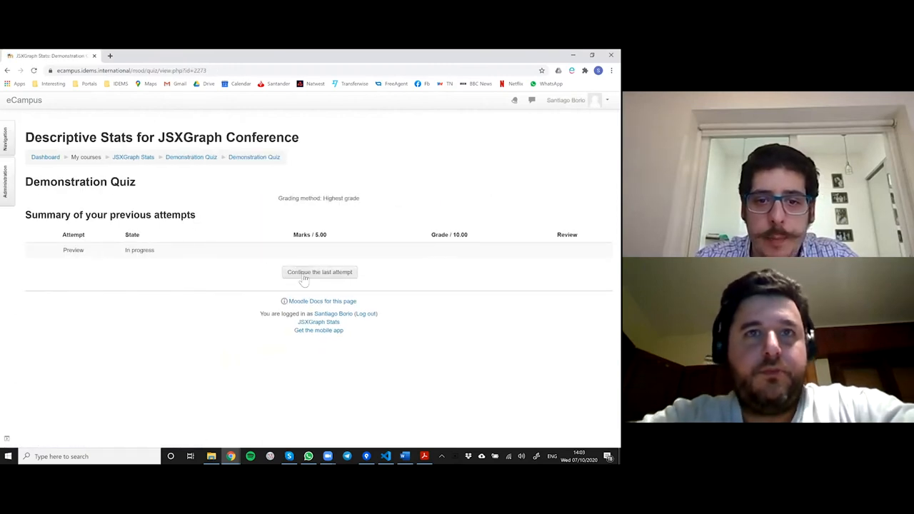
left_click(319, 272)
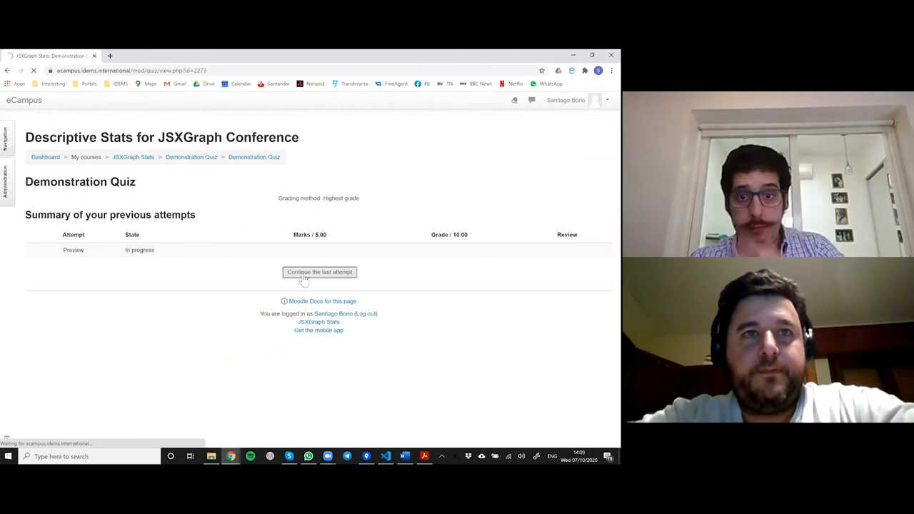
Load Question 1, the dot plot of 85 adults' heights with its standard deviation box.
left_click(319, 272)
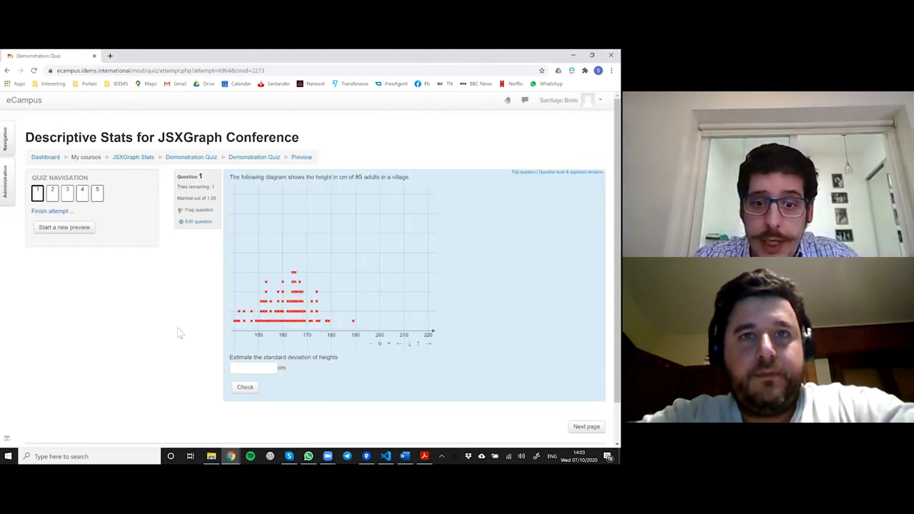
mouse_move(160, 349)
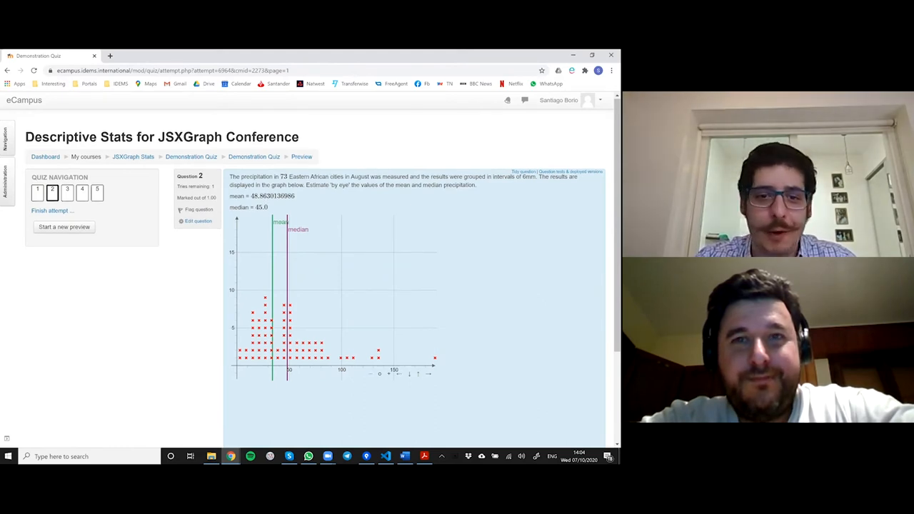
Submit the mean and median lines on Question 2's precipitation dot plot for checking.
scroll("down", 3)
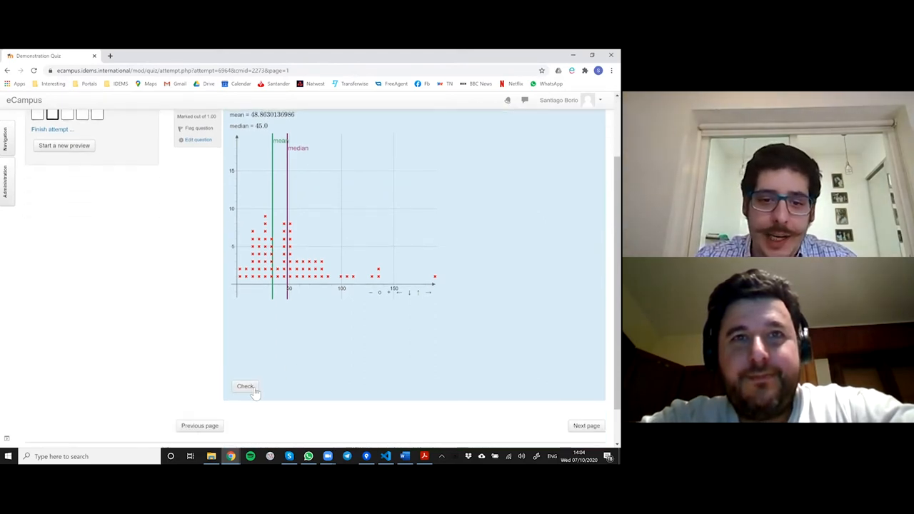
left_click(245, 387)
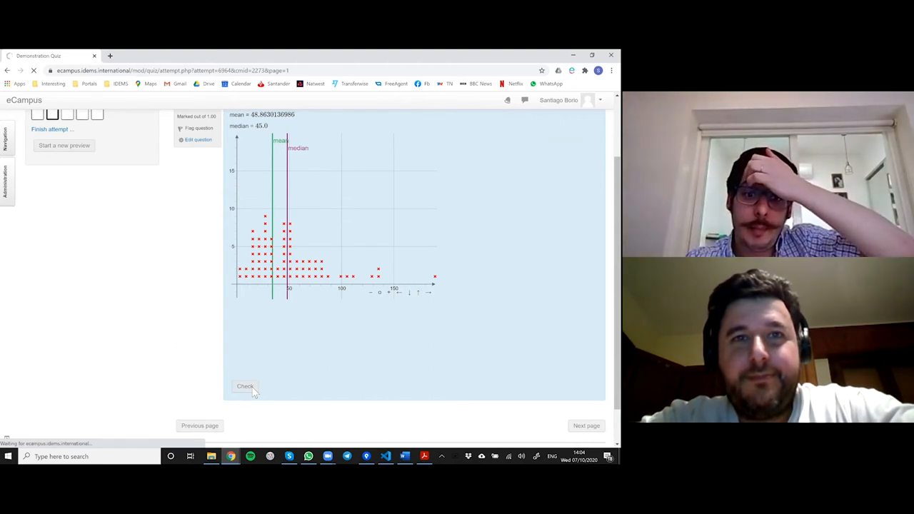
Review Question 2's 0.50 out of 1 feedback: mean estimate incorrect, median correct.
left_click(245, 386)
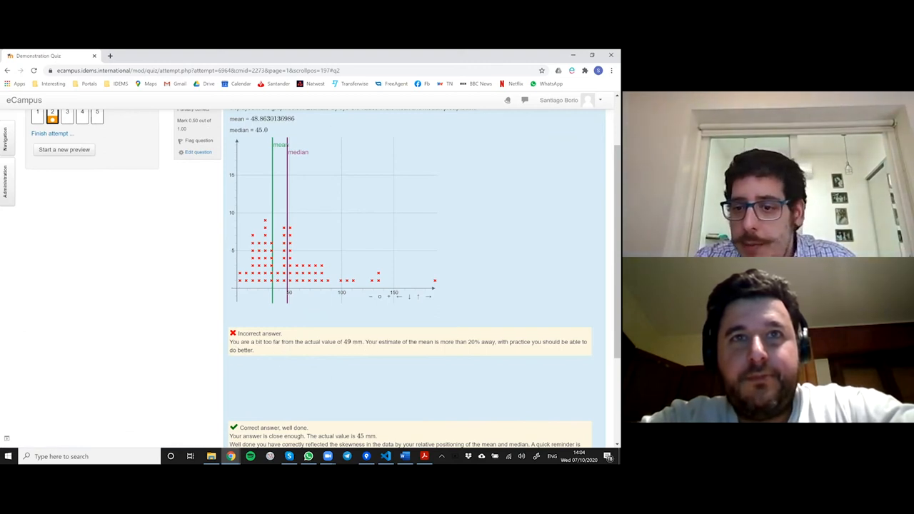
scroll("down", 3)
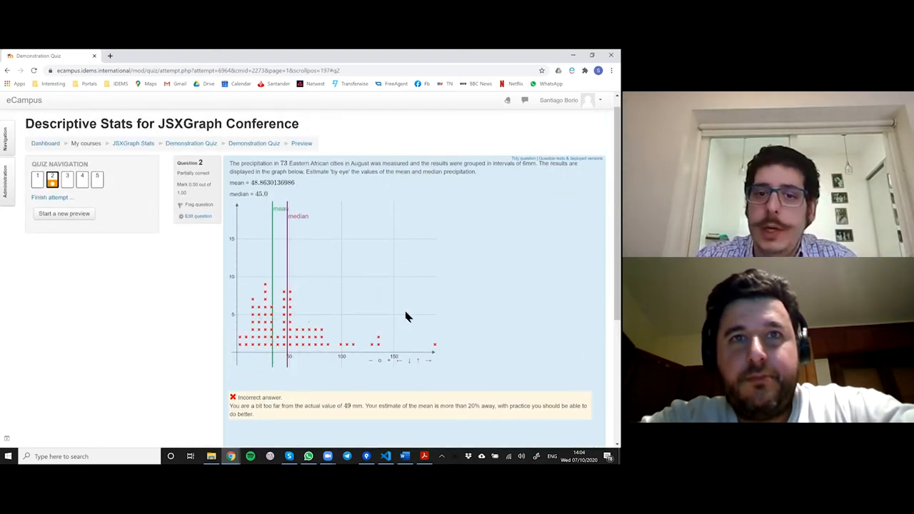
mouse_move(323, 287)
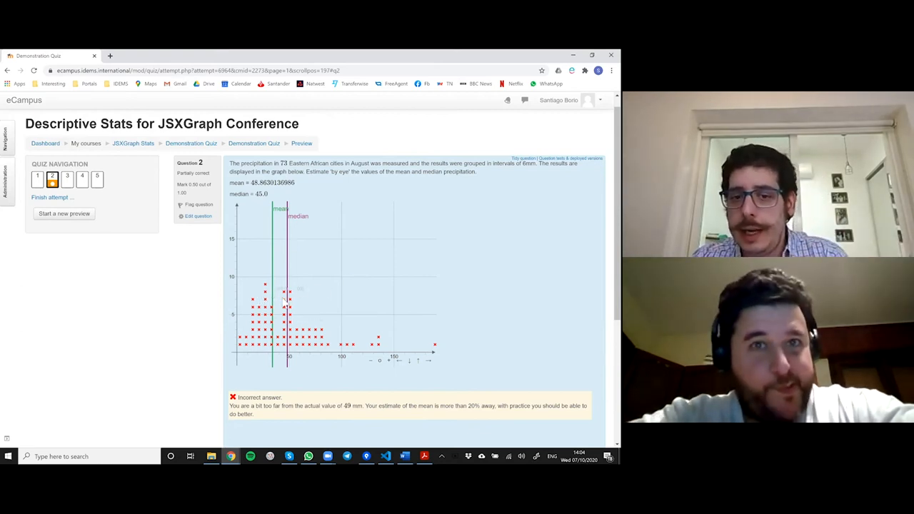
scroll("down", 3)
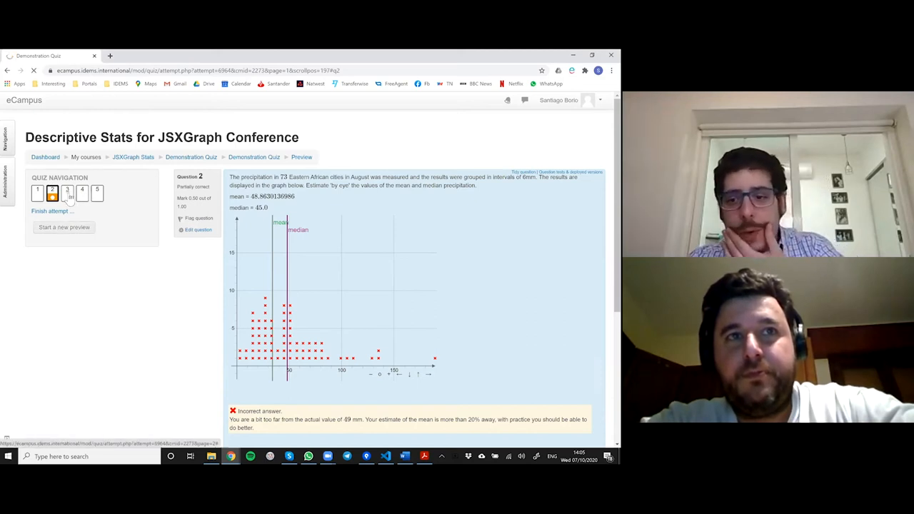
left_click(67, 190)
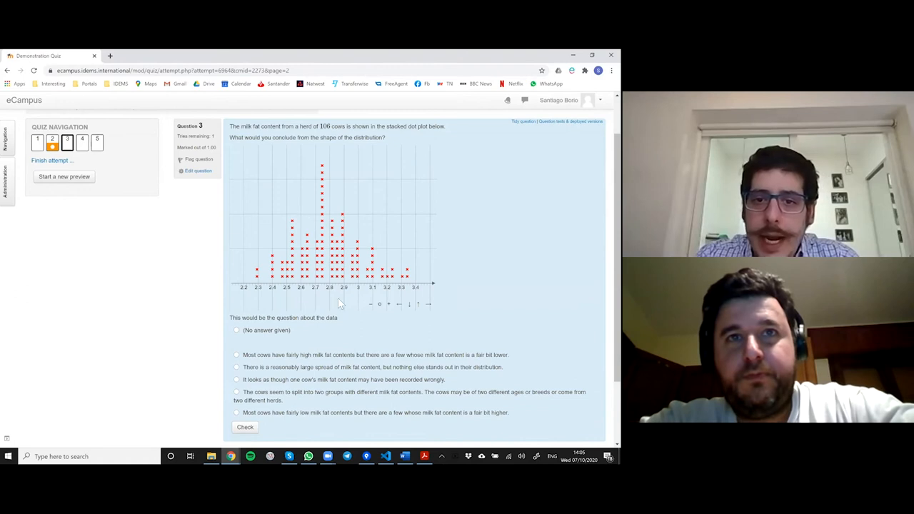
mouse_move(141, 227)
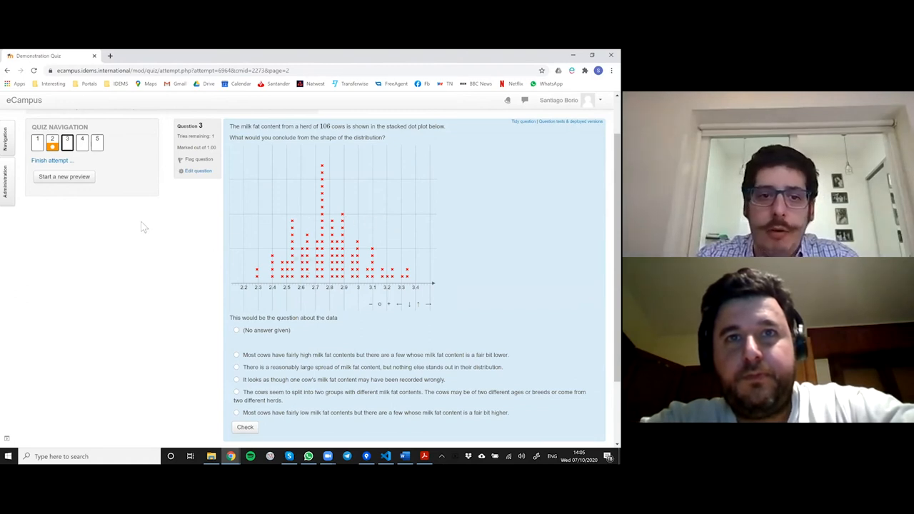
mouse_move(119, 242)
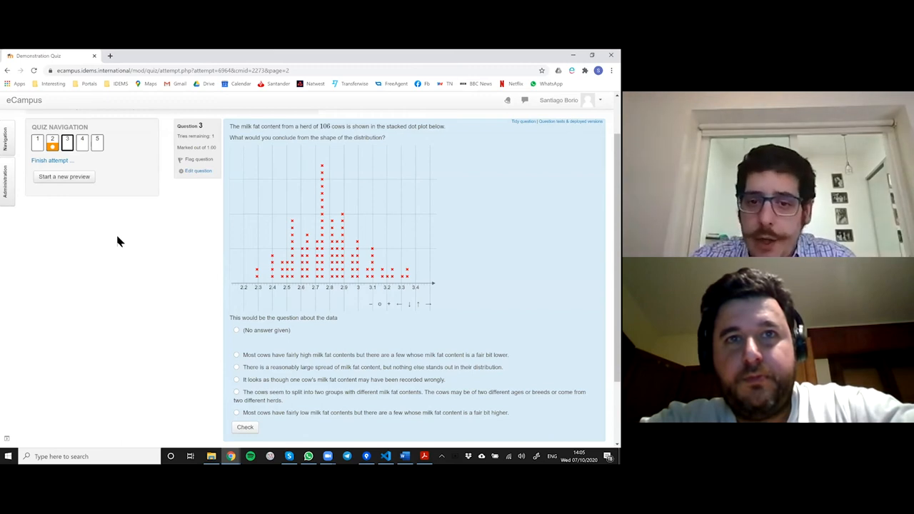
mouse_move(283, 200)
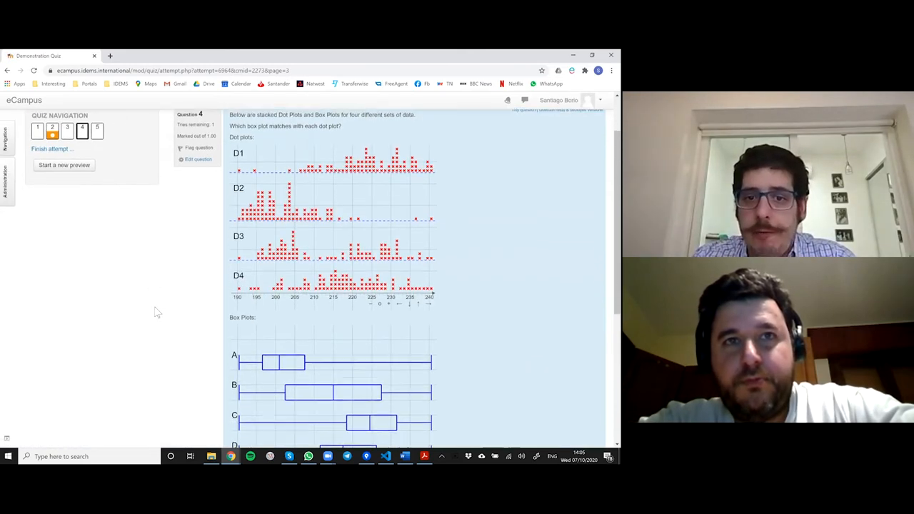
Look over question 4's four dot plots, box plots and matching dropdowns, then go to question 5.
scroll("down", 3)
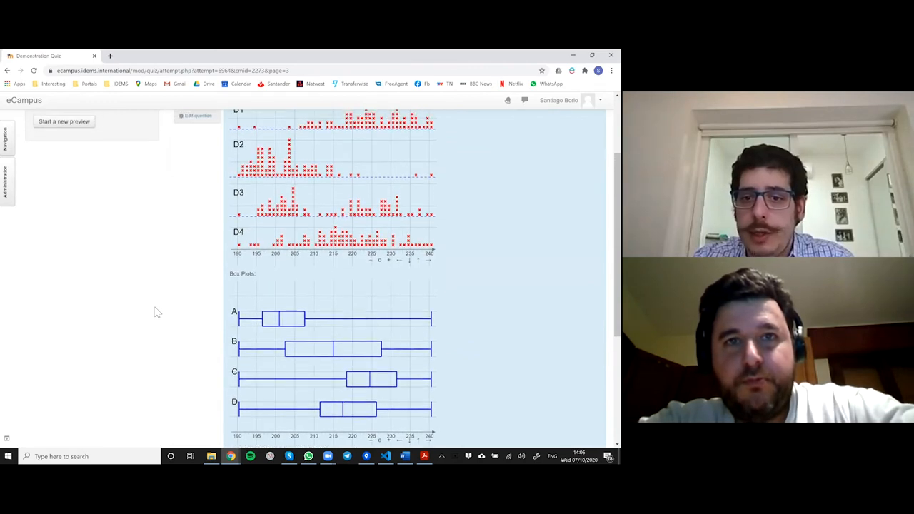
scroll("down", 3)
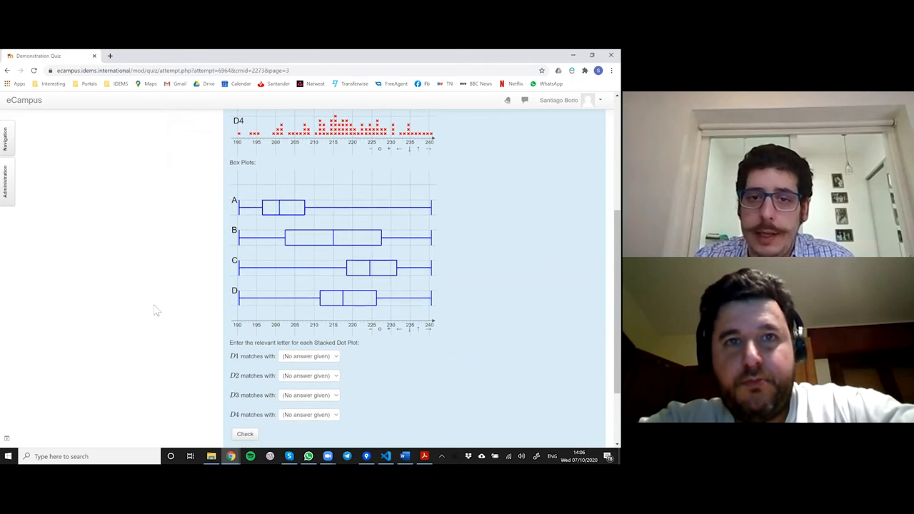
scroll("up", 3)
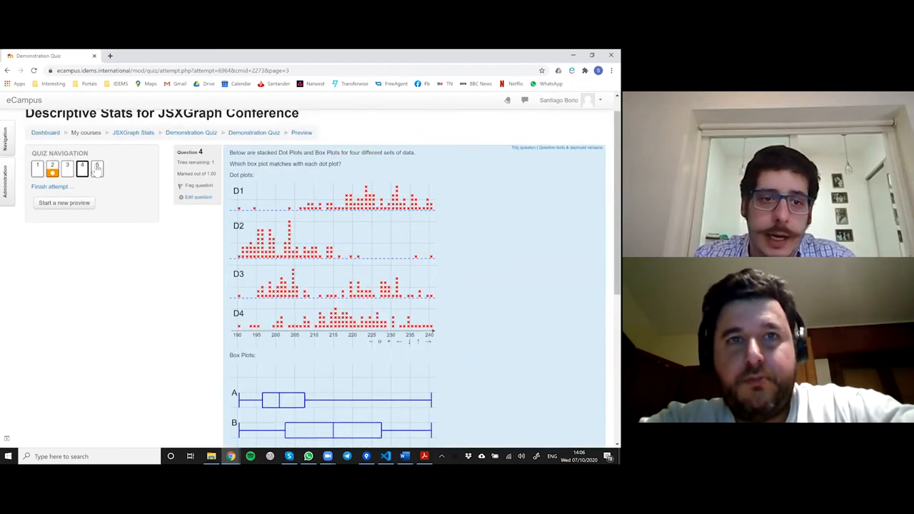
left_click(97, 168)
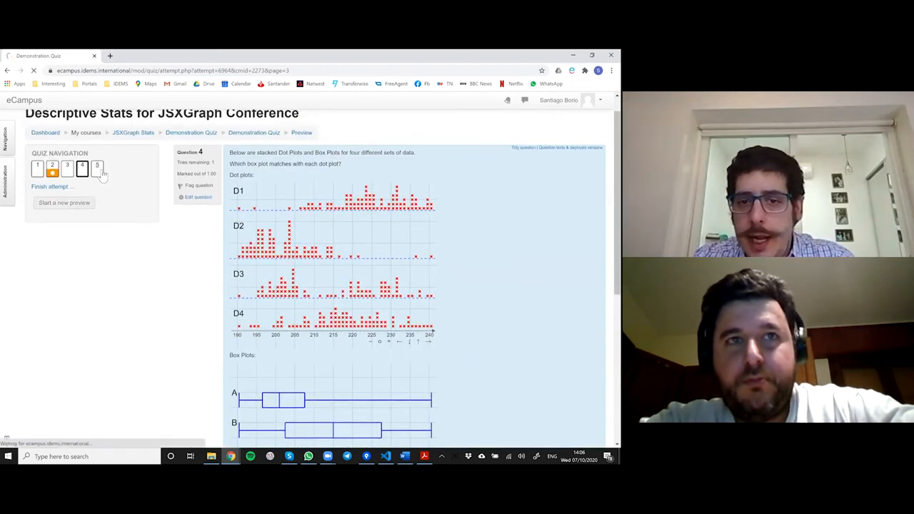
On question 5, shift the box plot quartiles and median right toward the histogram peak.
left_click(97, 167)
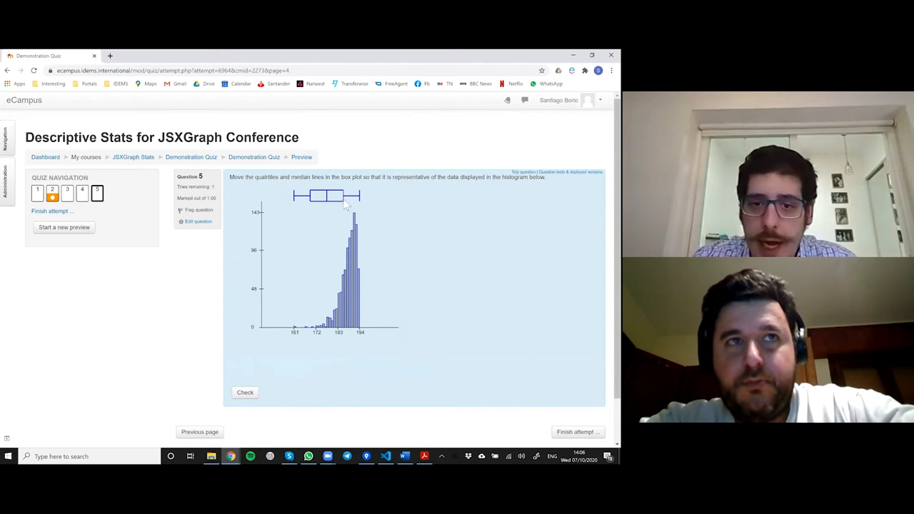
mouse_move(375, 320)
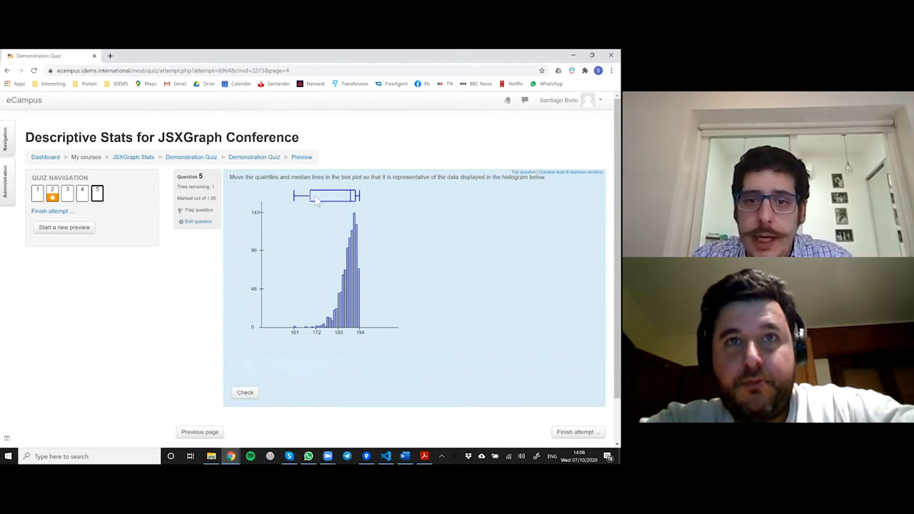
left_click_drag(315, 199, 341, 199)
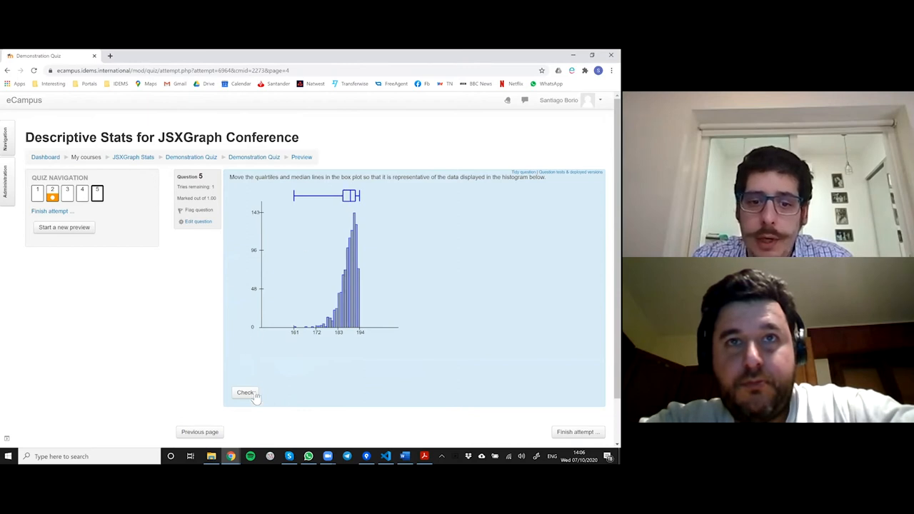
Get the box plot graded 1.00 out of 1, then request a similar question.
left_click(245, 392)
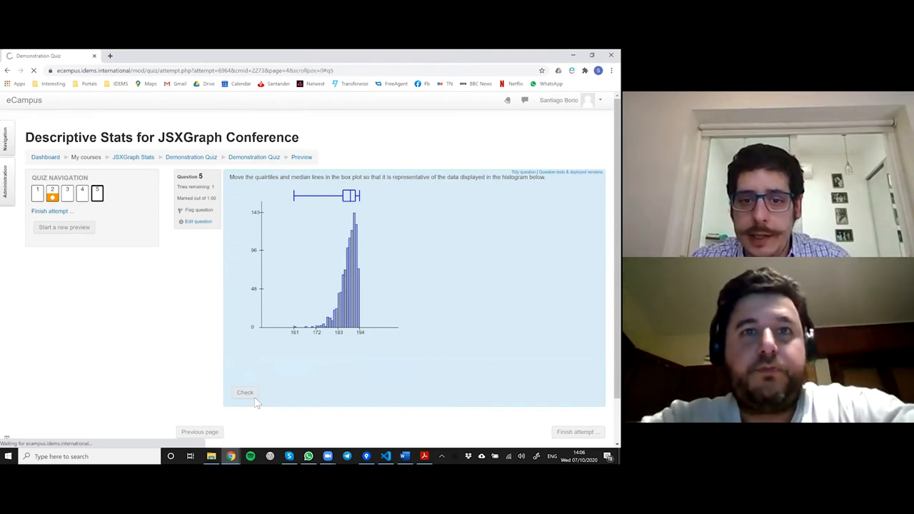
left_click(245, 392)
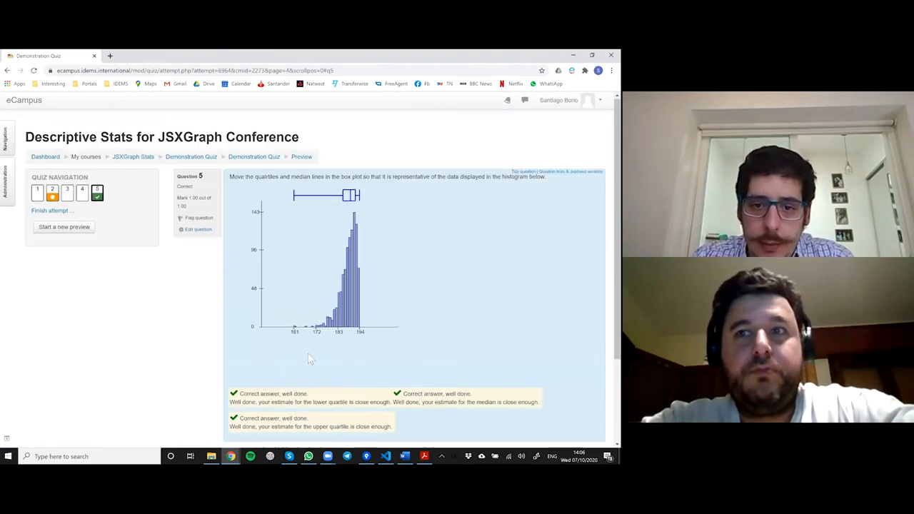
scroll("down", 3)
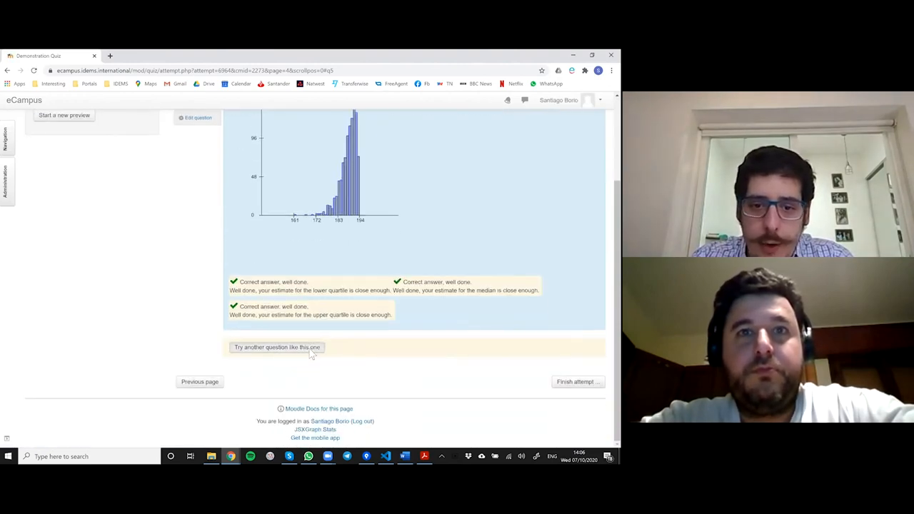
left_click(277, 347)
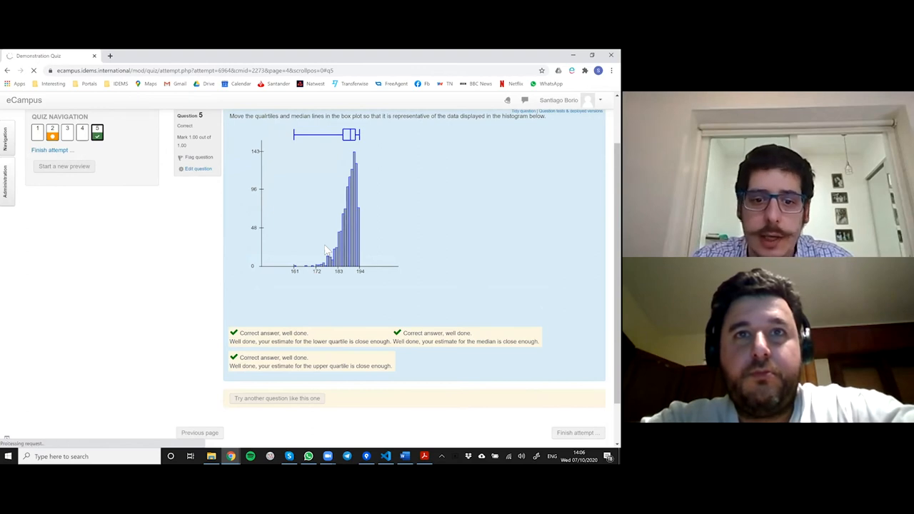
Generate a new question 5 variant with a symmetric histogram and centred box plot.
left_click(277, 398)
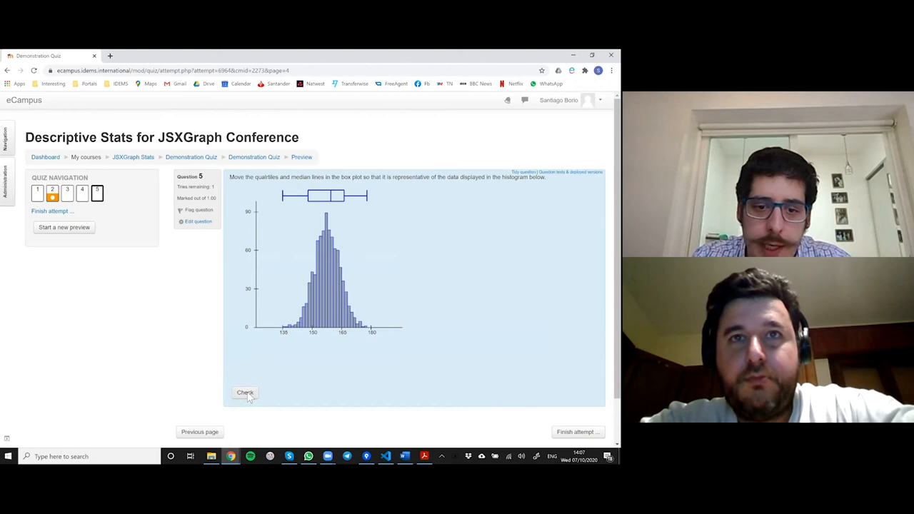
Check the new variant's box plot, marked 0.50 out of 1 with only the median correct.
left_click(244, 393)
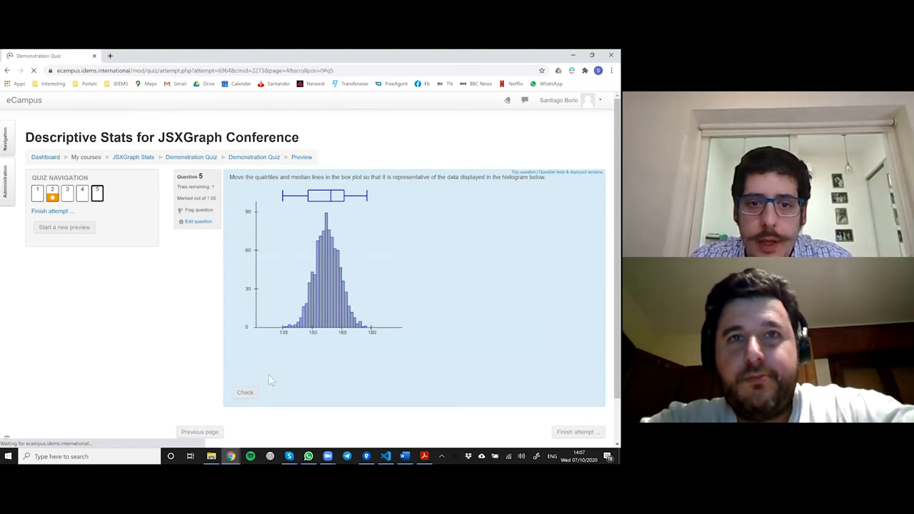
left_click(245, 391)
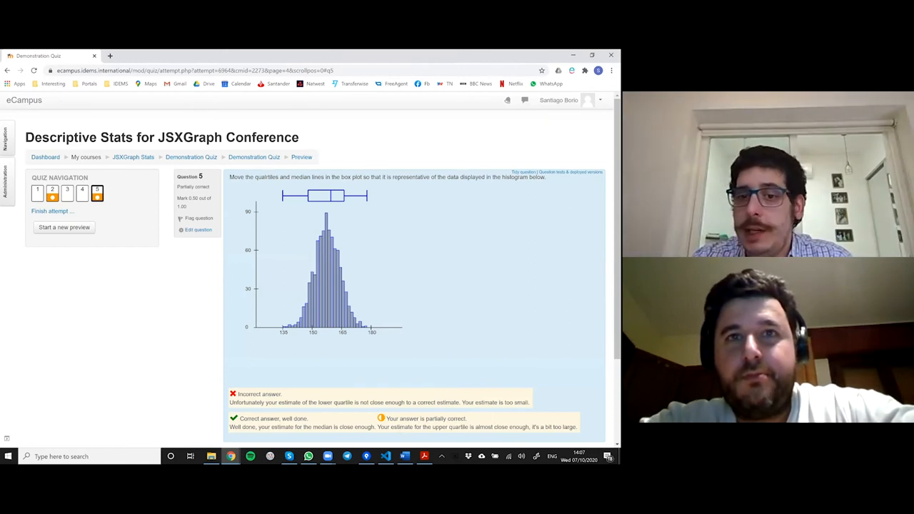
scroll("down", 3)
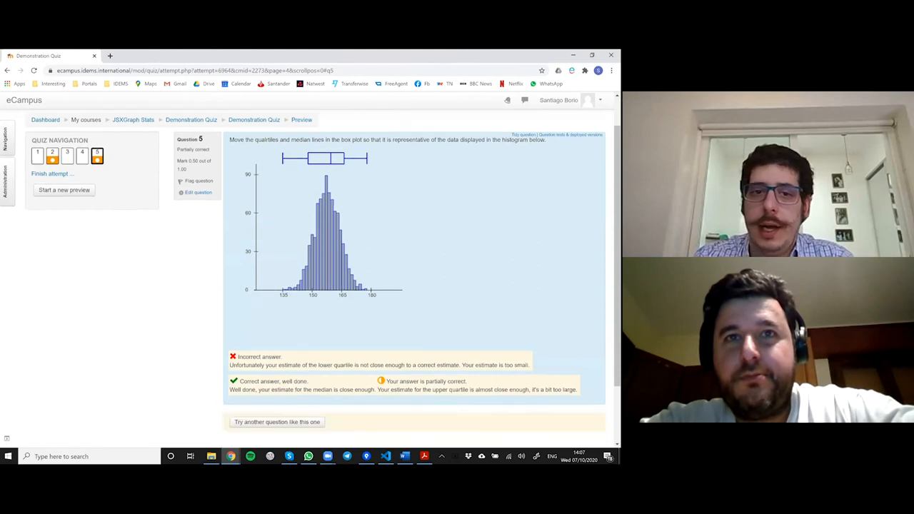
scroll("down", 3)
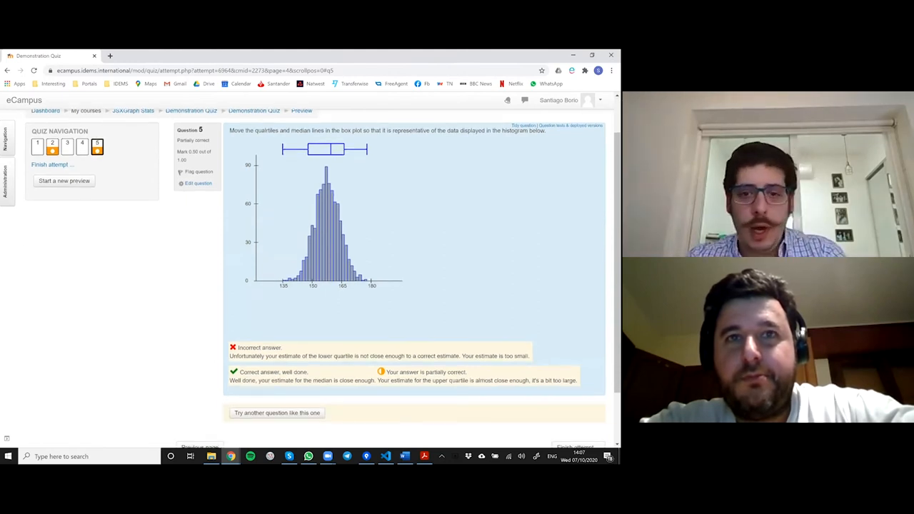
key("alt+tab")
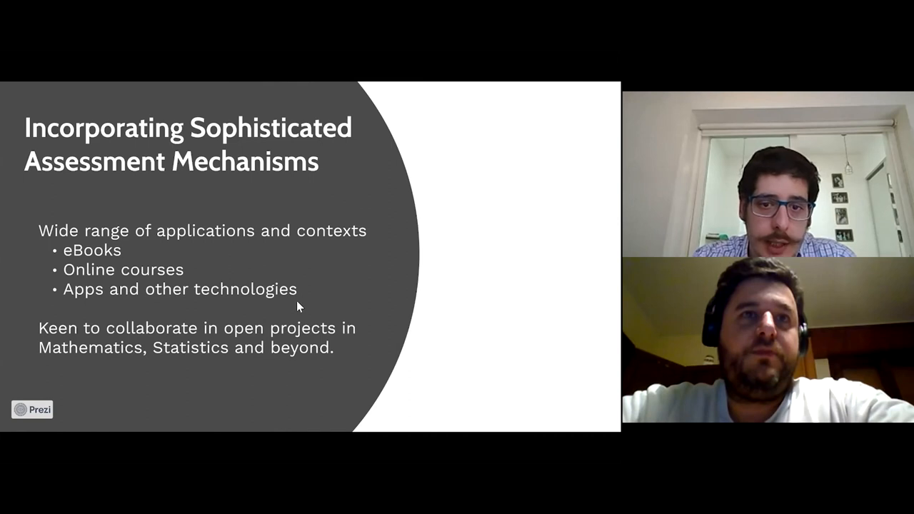
mouse_move(219, 310)
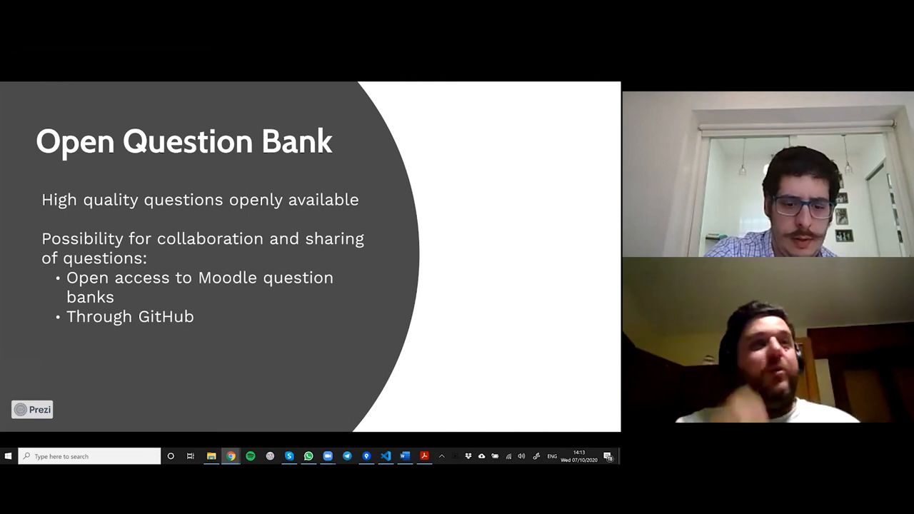
Return to the Prezi 'Teaching Descriptive Statistics' window showing the Open Question Bank slide.
key("alt+tab")
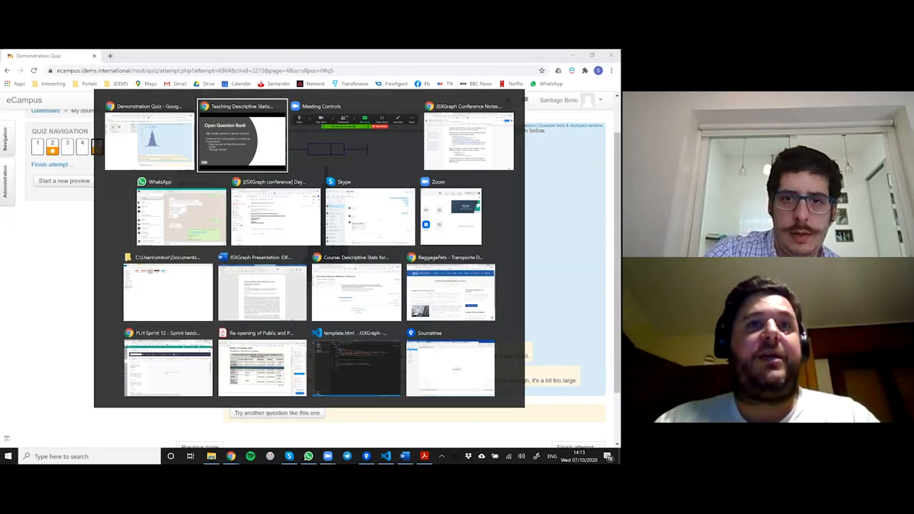
left_click(242, 136)
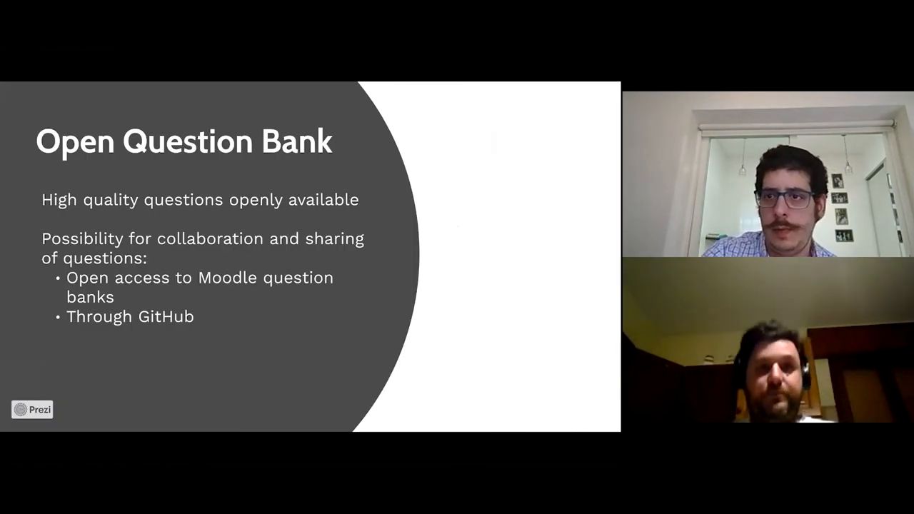